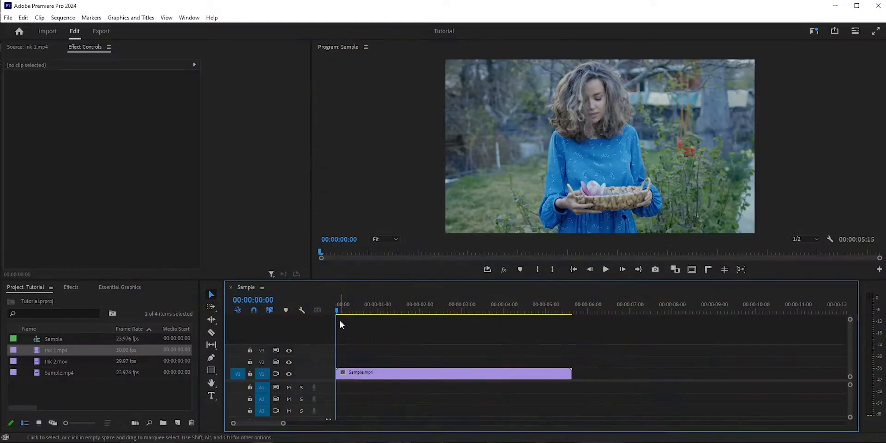
- Select Ink 1.mp4 in the Project panel and preview it in the Source Monitor
click(410, 304)
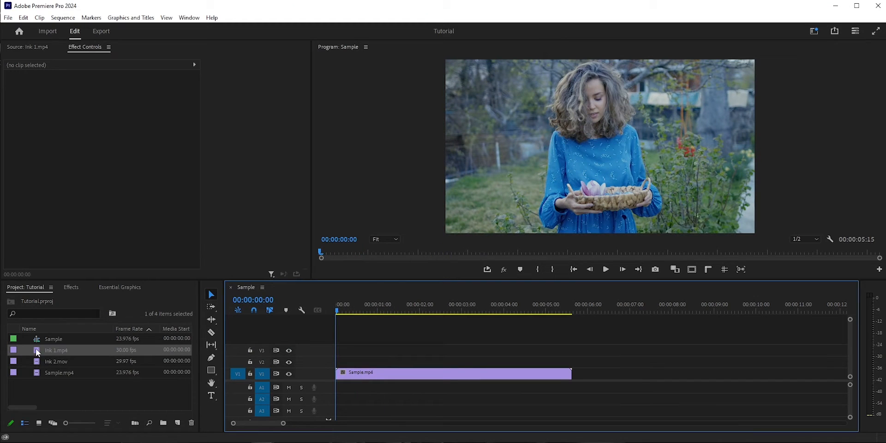
double_click(56, 350)
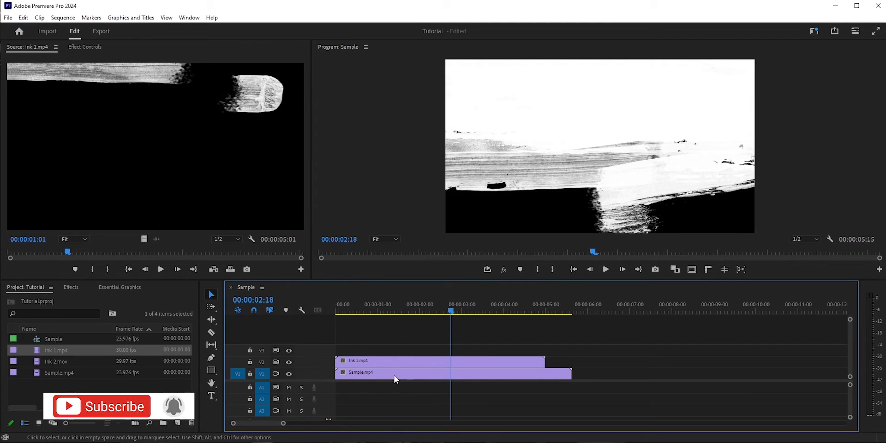
- Find Track Matte Key by searching 'track m' and apply it to the Sample clip
click(71, 287)
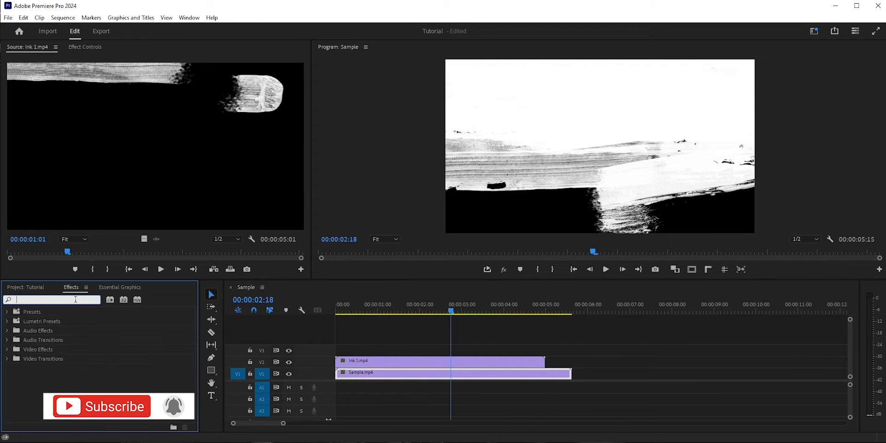
text(track m)
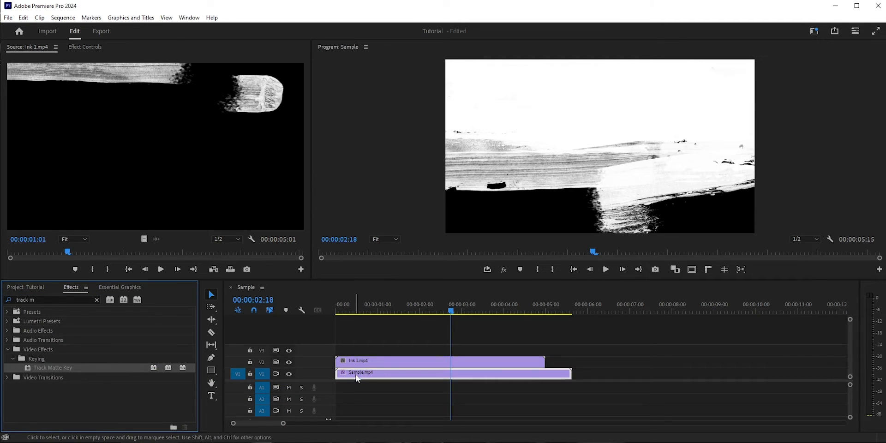
click(85, 47)
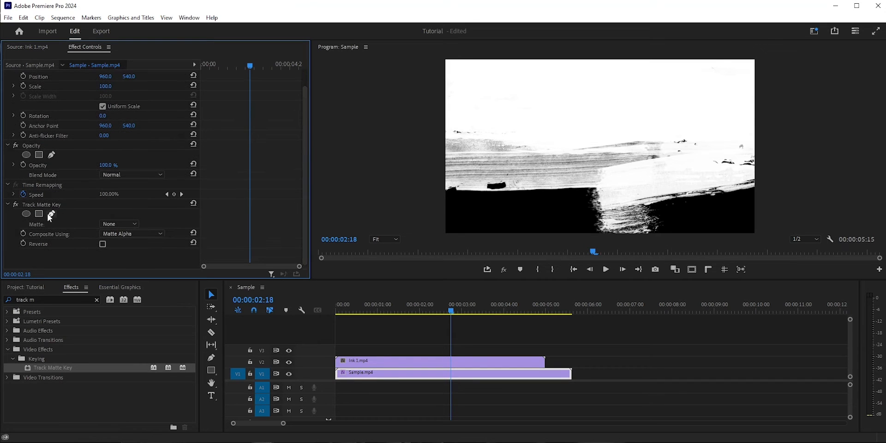
- Set the matte to Video 2 composited as Matte Luma, then play back the ink reveal
click(119, 224)
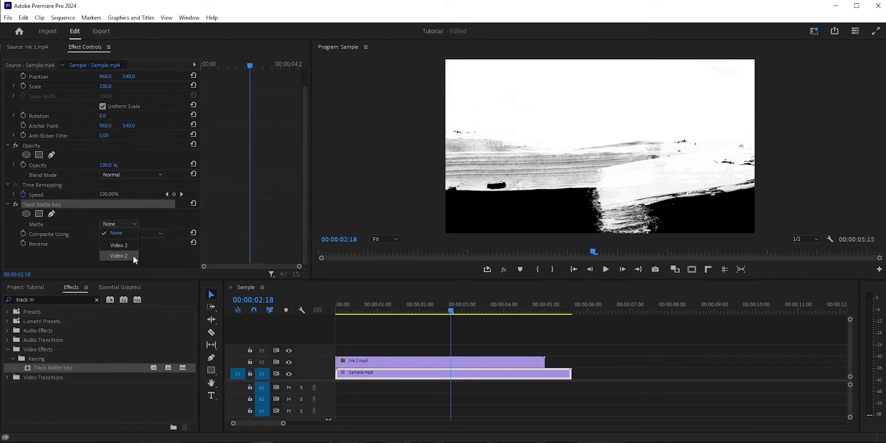
click(117, 256)
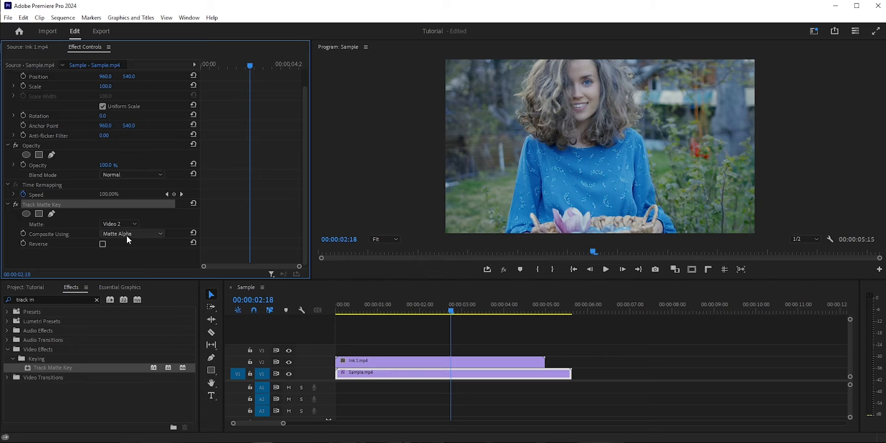
click(131, 234)
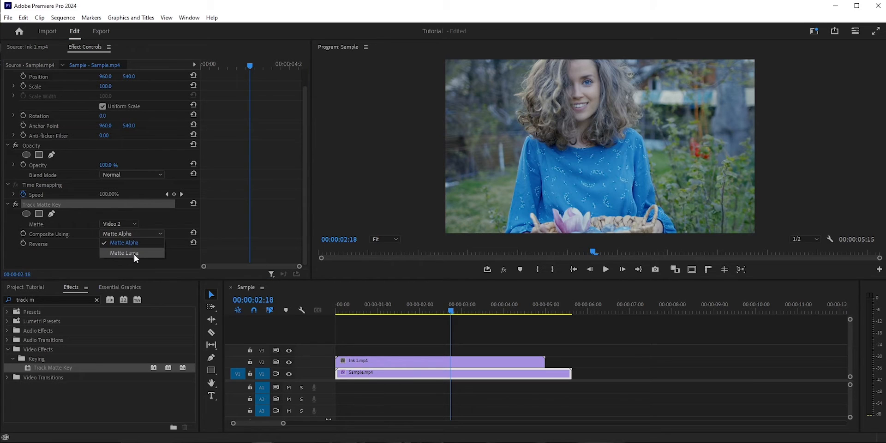
click(124, 253)
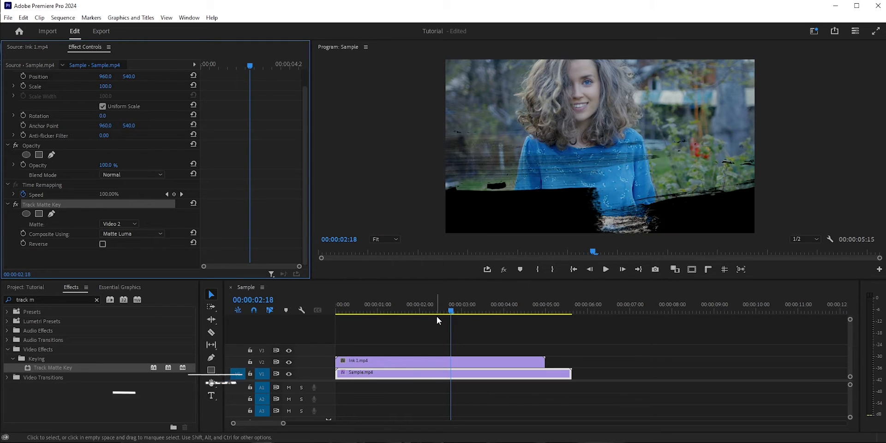
click(356, 311)
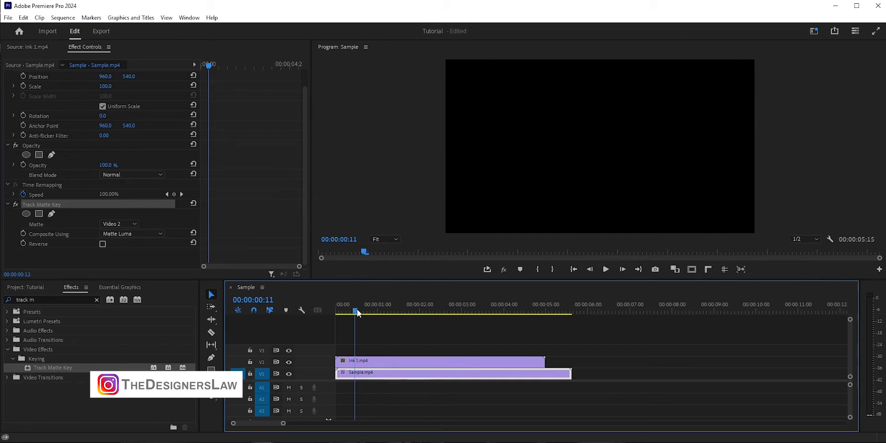
click(448, 311)
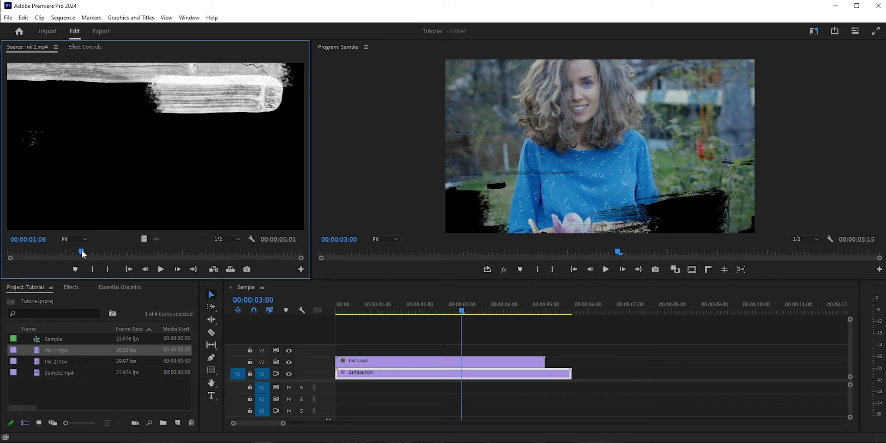
- Scrub through the Ink 1 stroke animation, then load Ink 2.mov for preview
drag(81, 251, 192, 251)
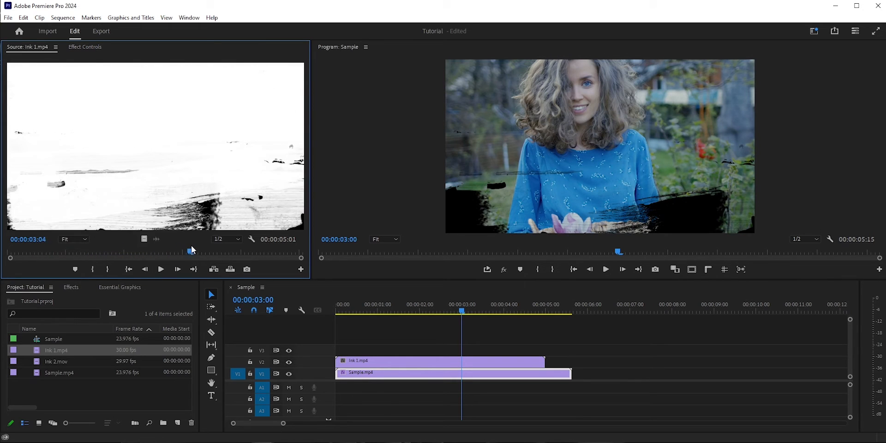
drag(192, 250, 230, 250)
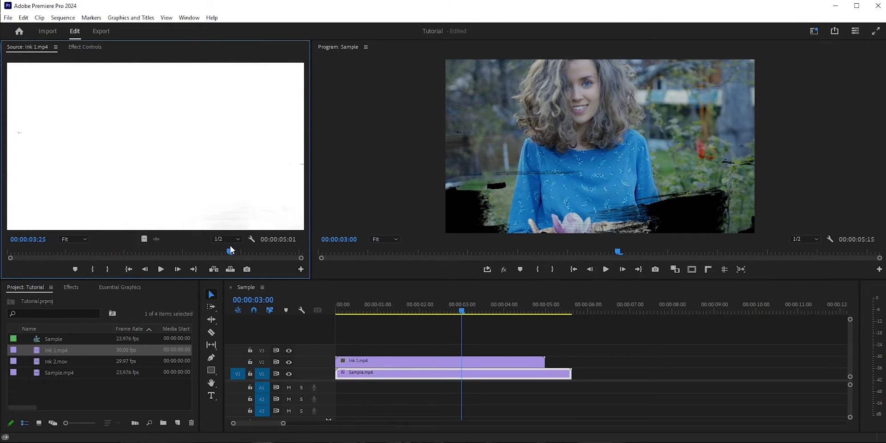
double_click(57, 361)
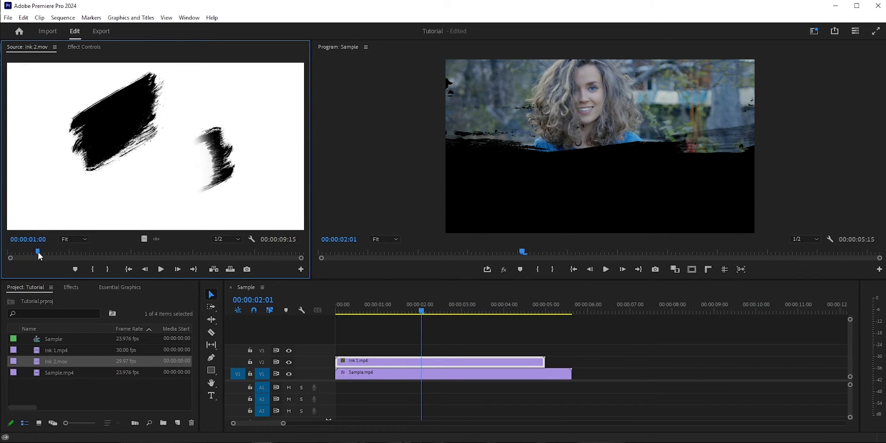
- Place Ink 2.mov on V3 and point Sample's Track Matte Key at Video 3 with Reverse ticked
drag(37, 252, 150, 252)
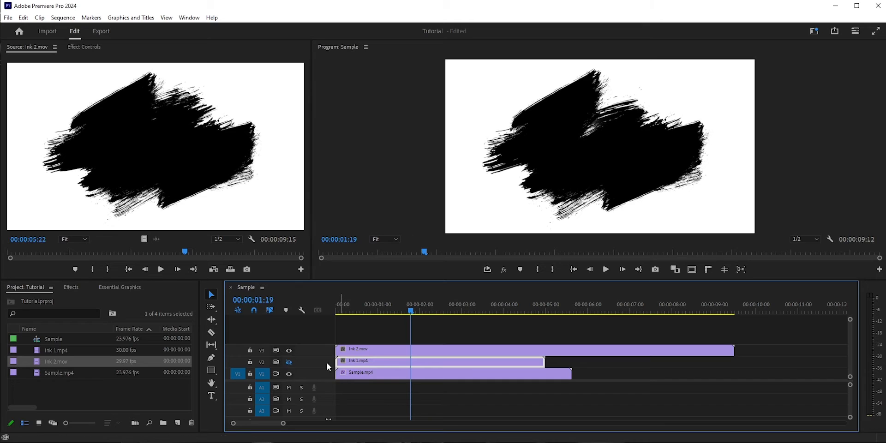
click(84, 46)
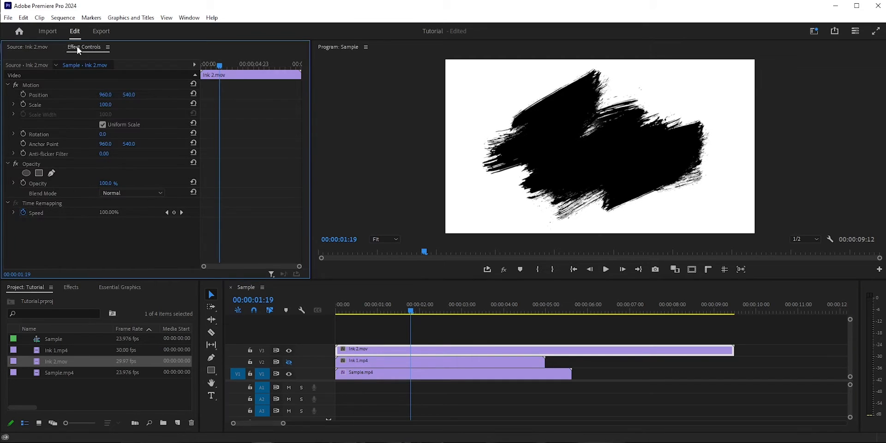
click(119, 241)
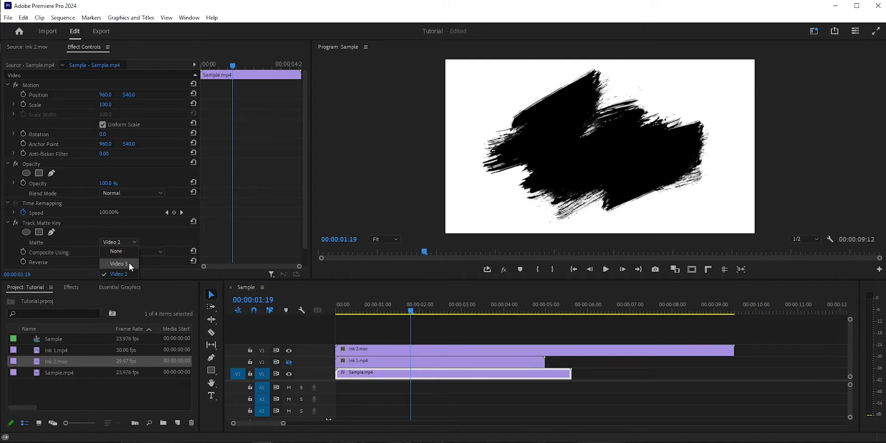
click(117, 263)
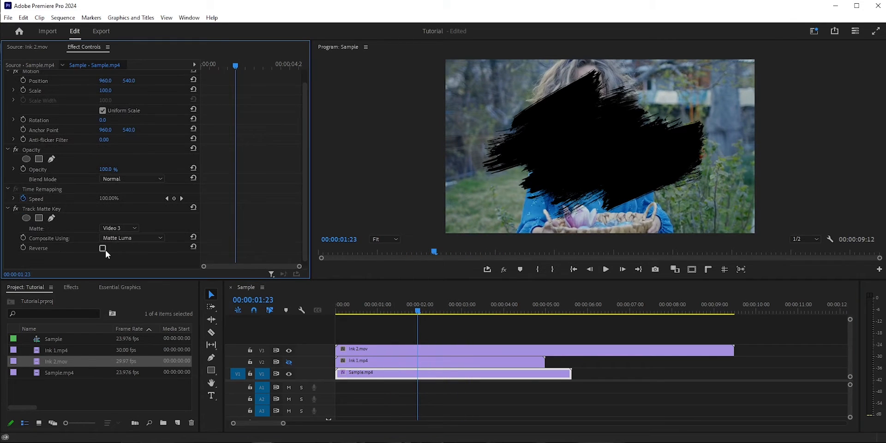
click(103, 248)
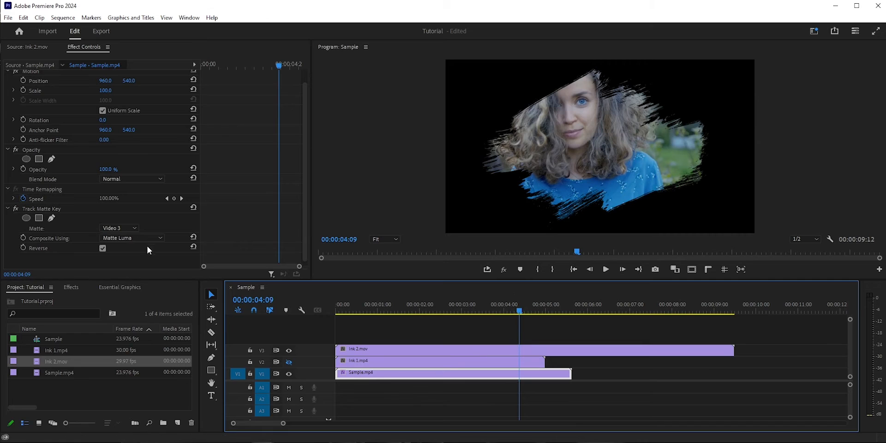
click(132, 238)
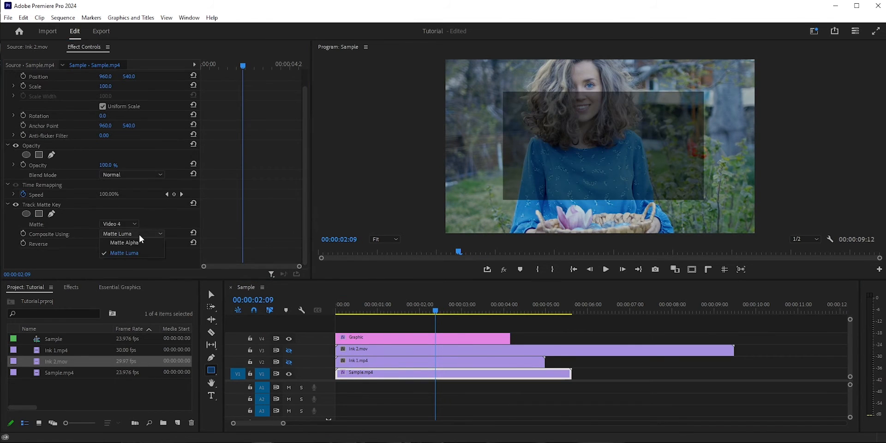
- Composite Sample with Matte Alpha, hide the V4 shape track and start a TEXT title on V5
click(122, 243)
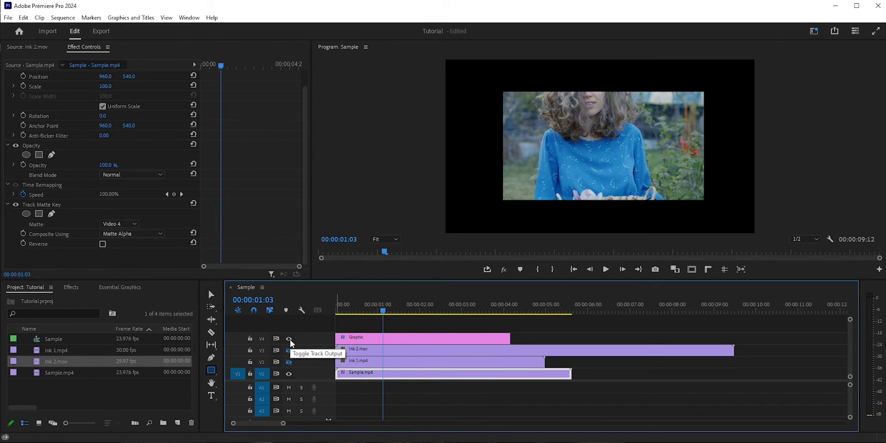
click(289, 339)
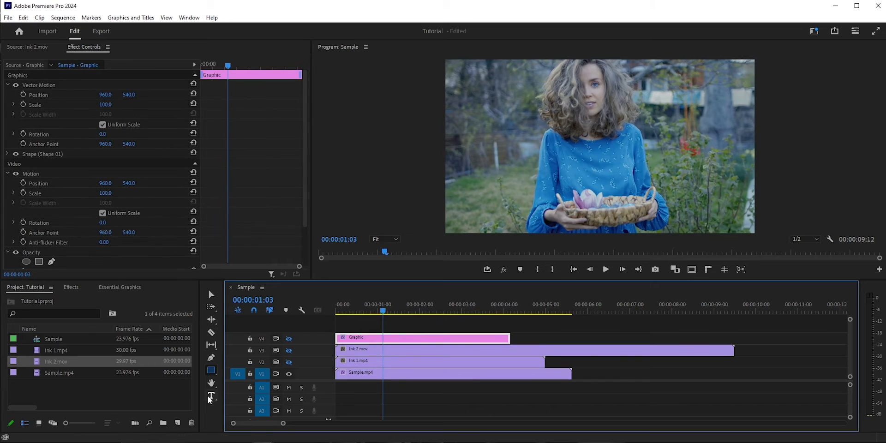
click(211, 396)
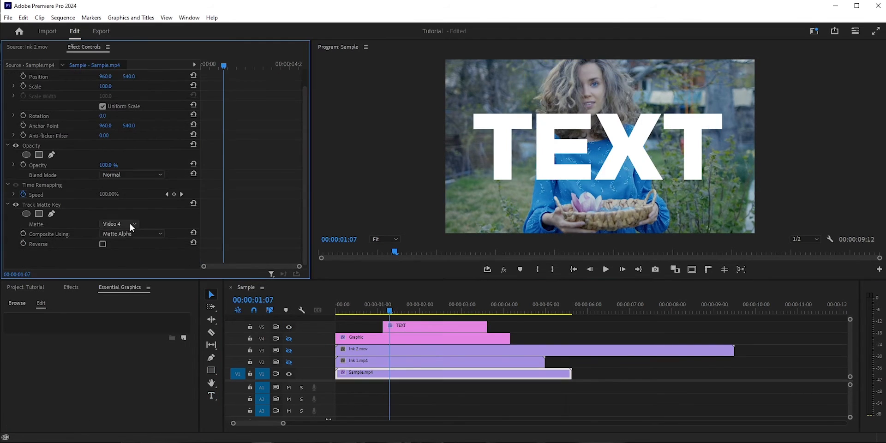
click(119, 223)
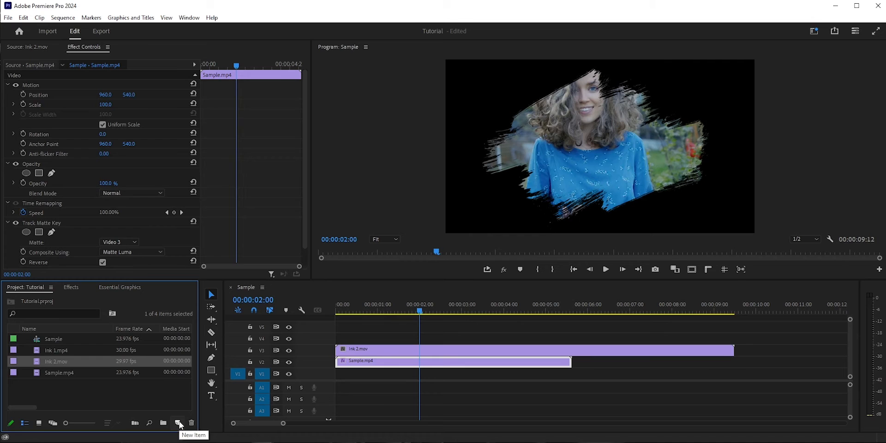
- Create a white Color Matte and place it on V1 beneath Sample.mp4
click(178, 423)
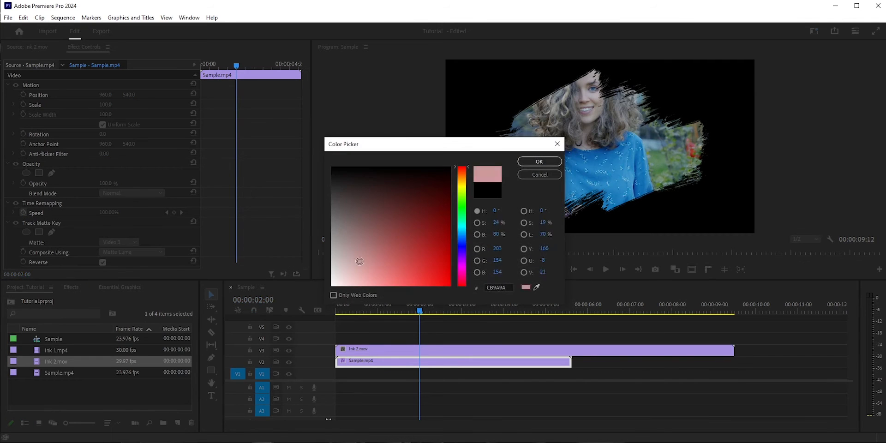
click(538, 160)
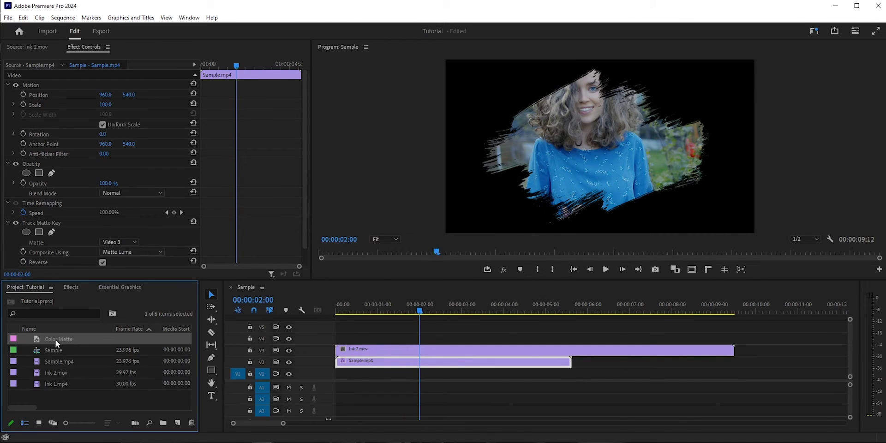
drag(58, 339, 387, 372)
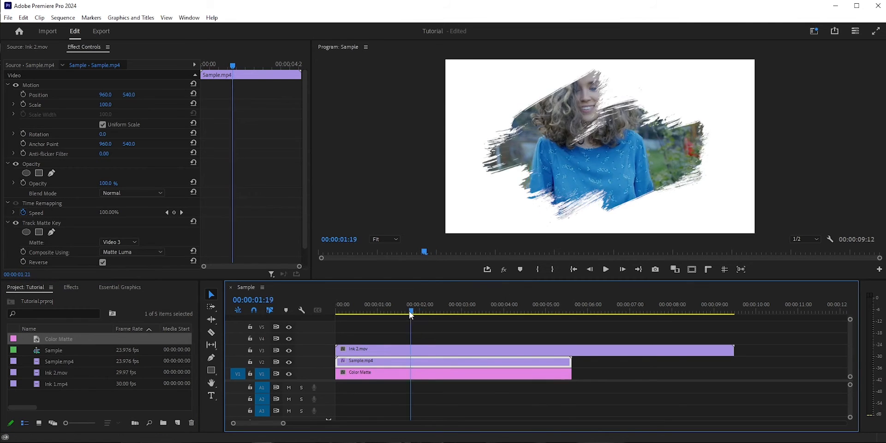
click(468, 311)
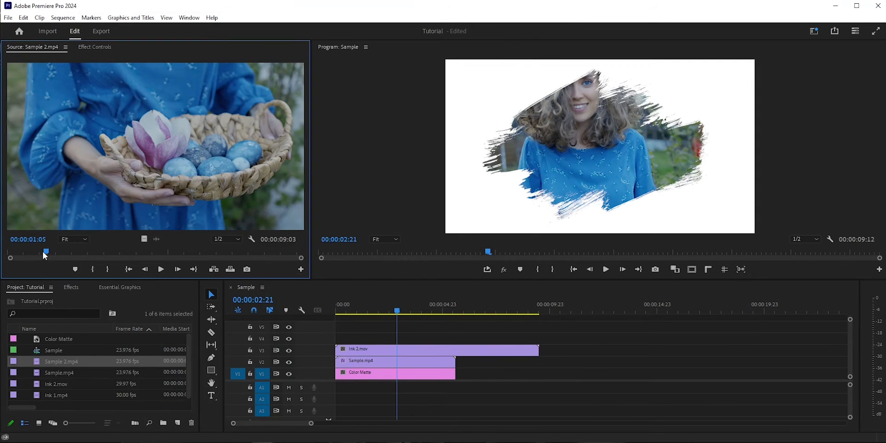
- Arrange Sample over Sample 2 with Ink 1.mp4 on V3 above the overlap, and select the later Sample clip
drag(46, 251, 116, 251)
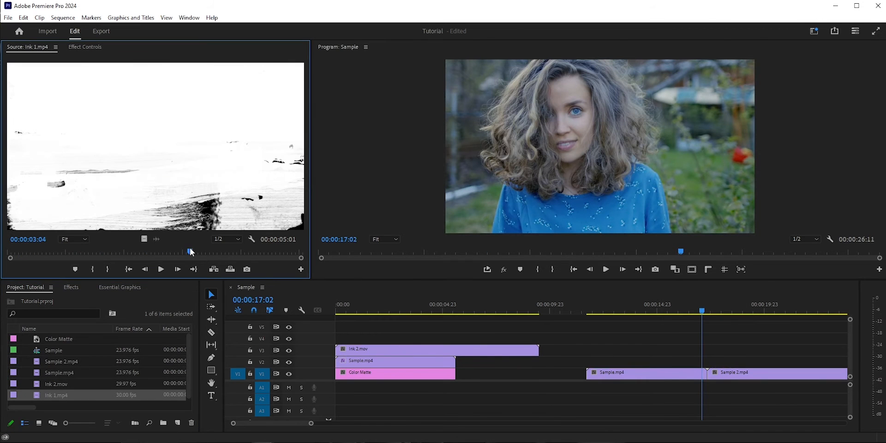
drag(53, 394, 709, 349)
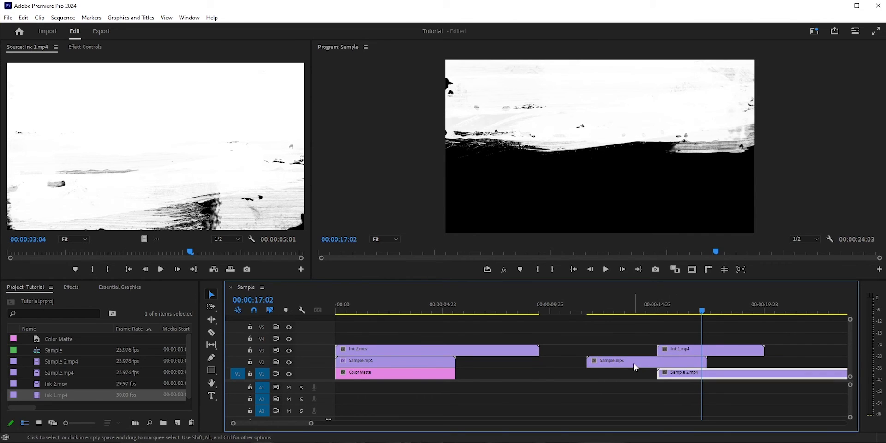
click(71, 287)
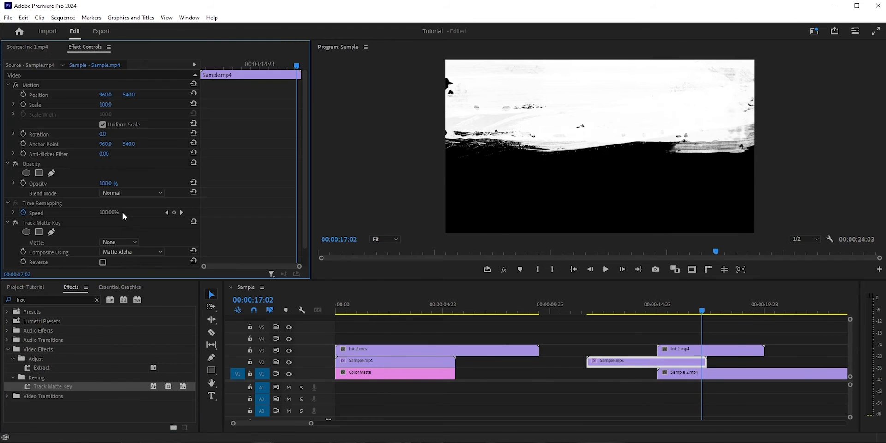
- Set the later Sample clip's Track Matte Key to Video 3 as a luma matte
click(119, 242)
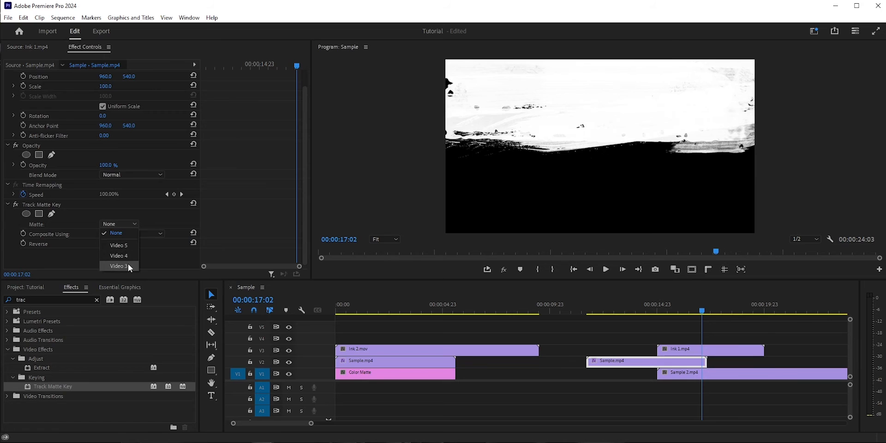
click(119, 266)
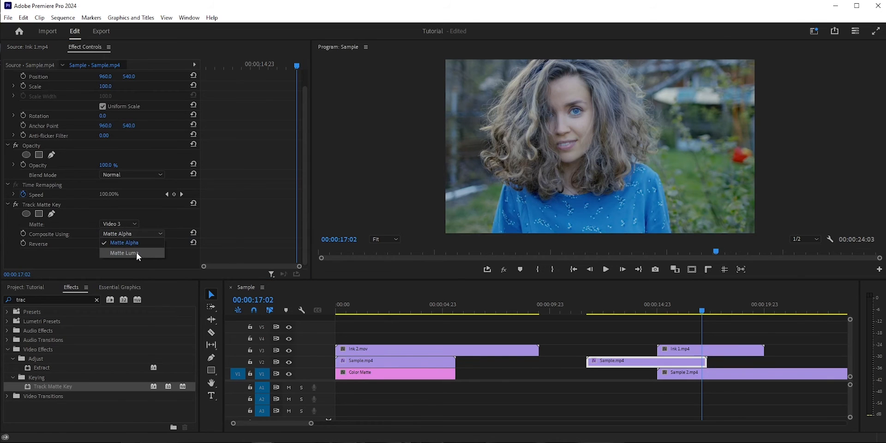
click(125, 253)
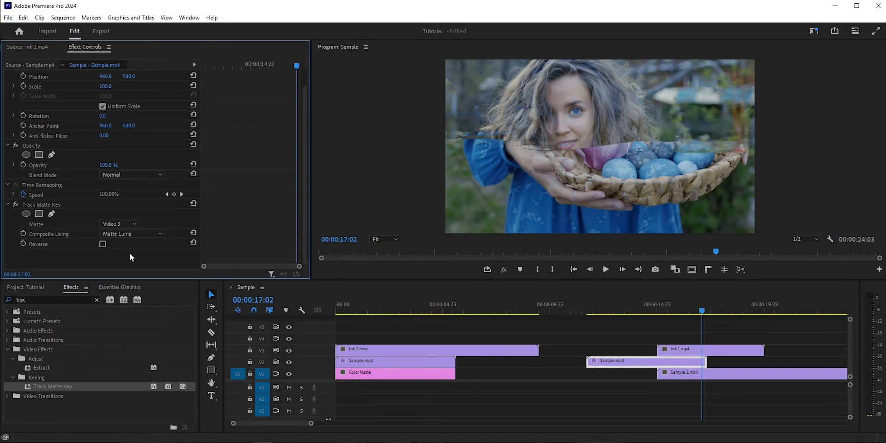
click(103, 244)
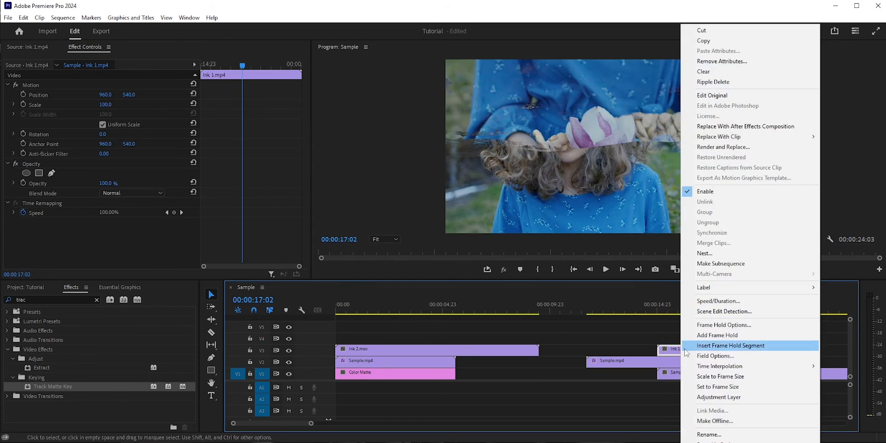
- Change Ink 1.mp4's Speed/Duration to 300%
click(718, 300)
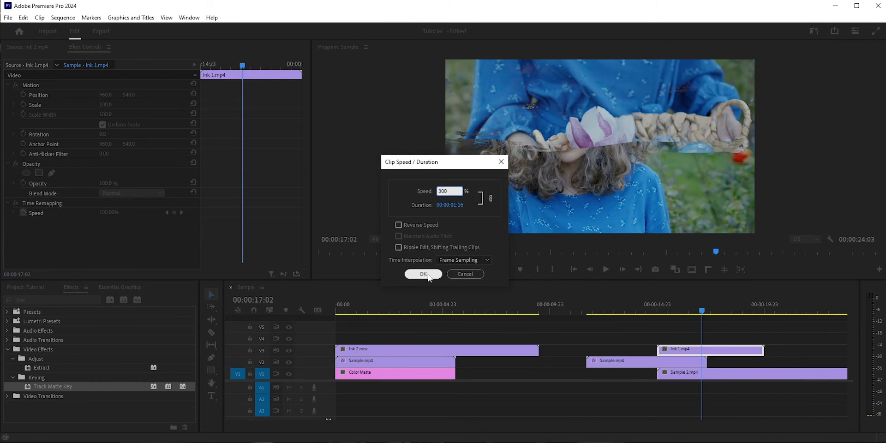
click(423, 273)
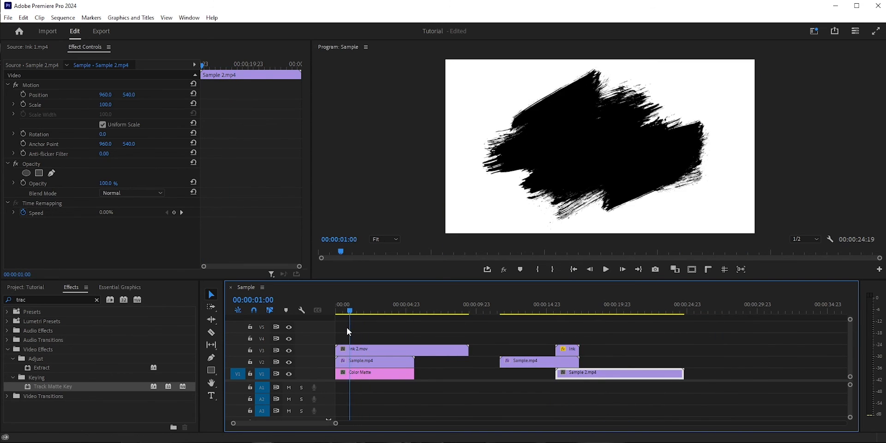
click(390, 311)
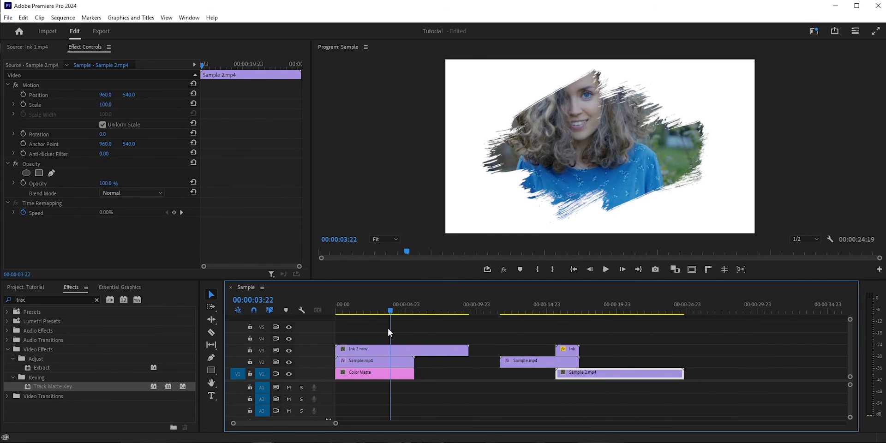
click(565, 311)
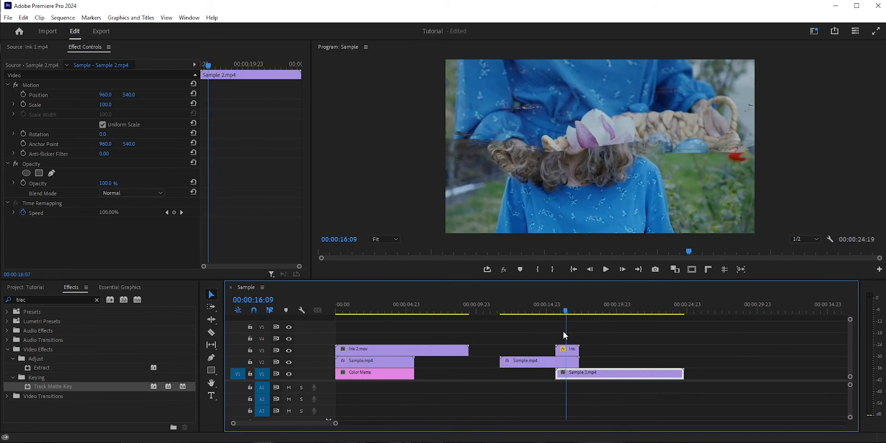